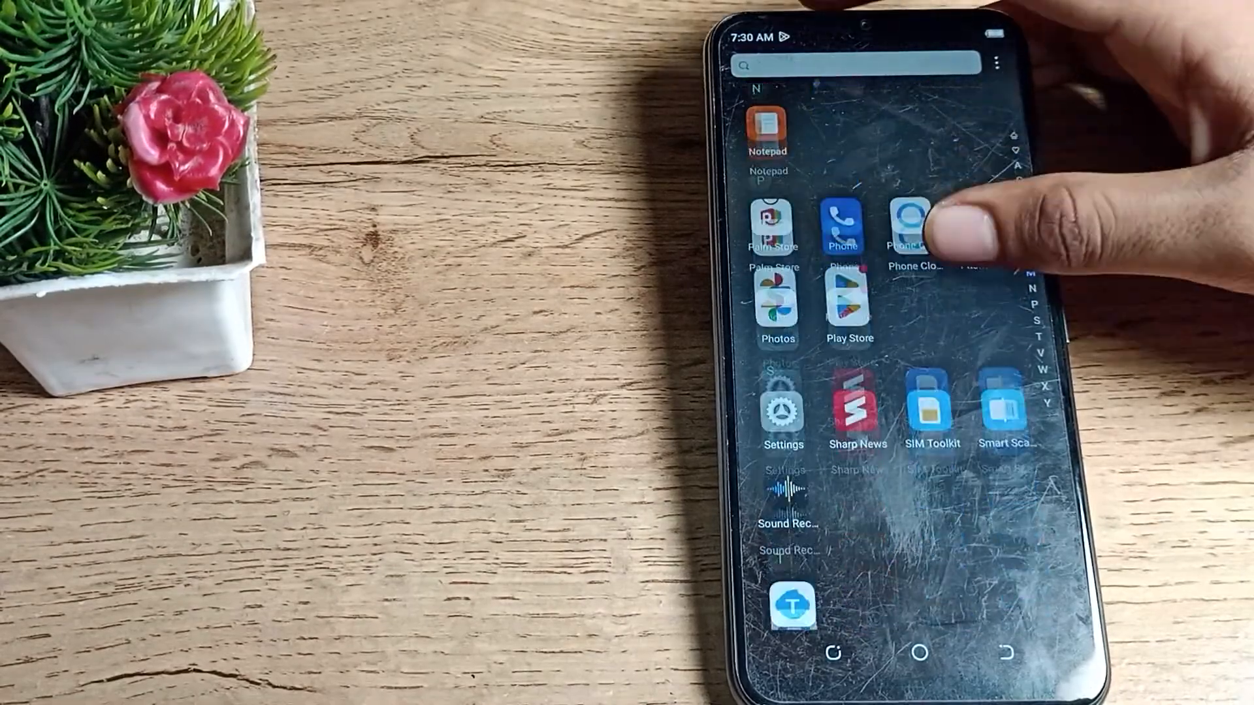
Step: Open Settings, view the My phone specifications page, and go back to the main list
left_click(782, 413)
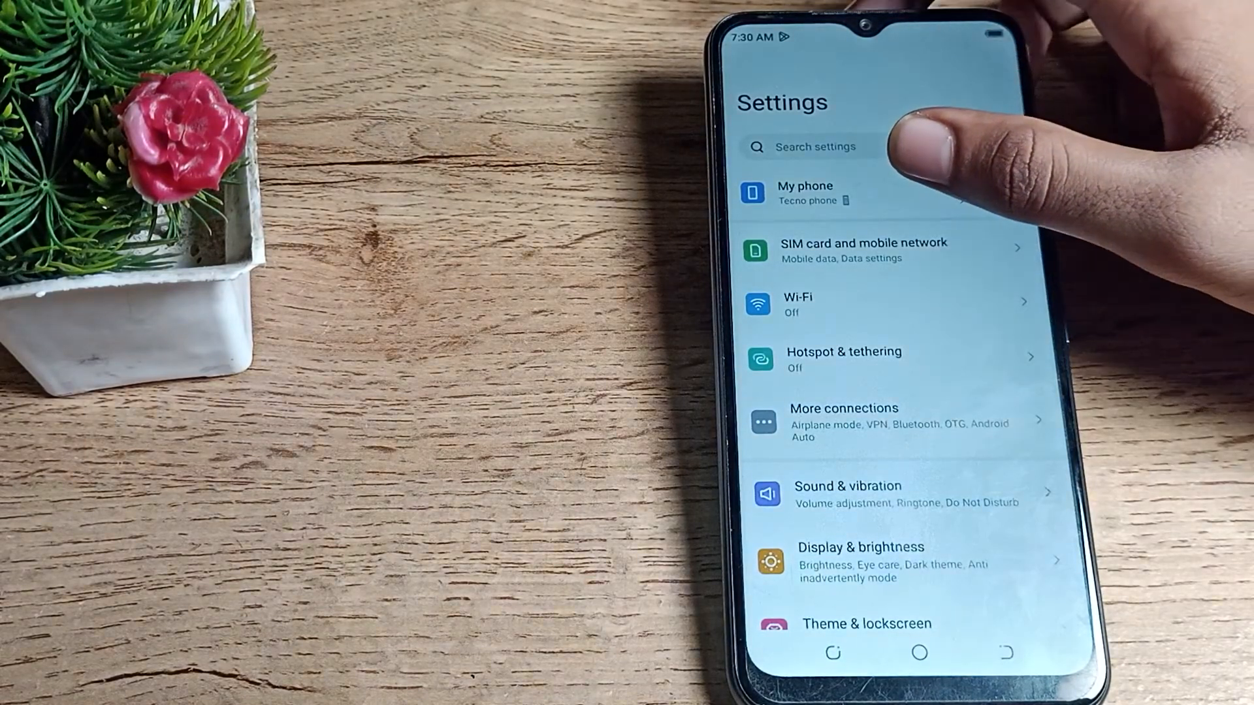
left_click(806, 192)
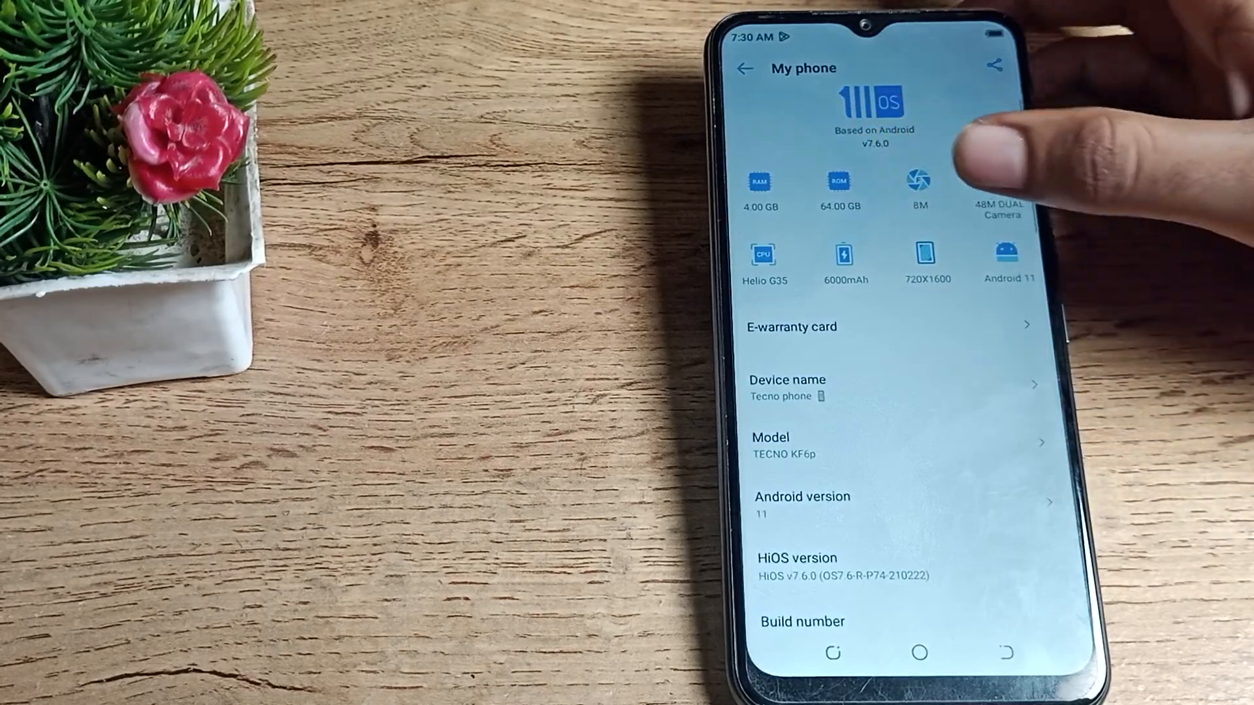
left_click(743, 68)
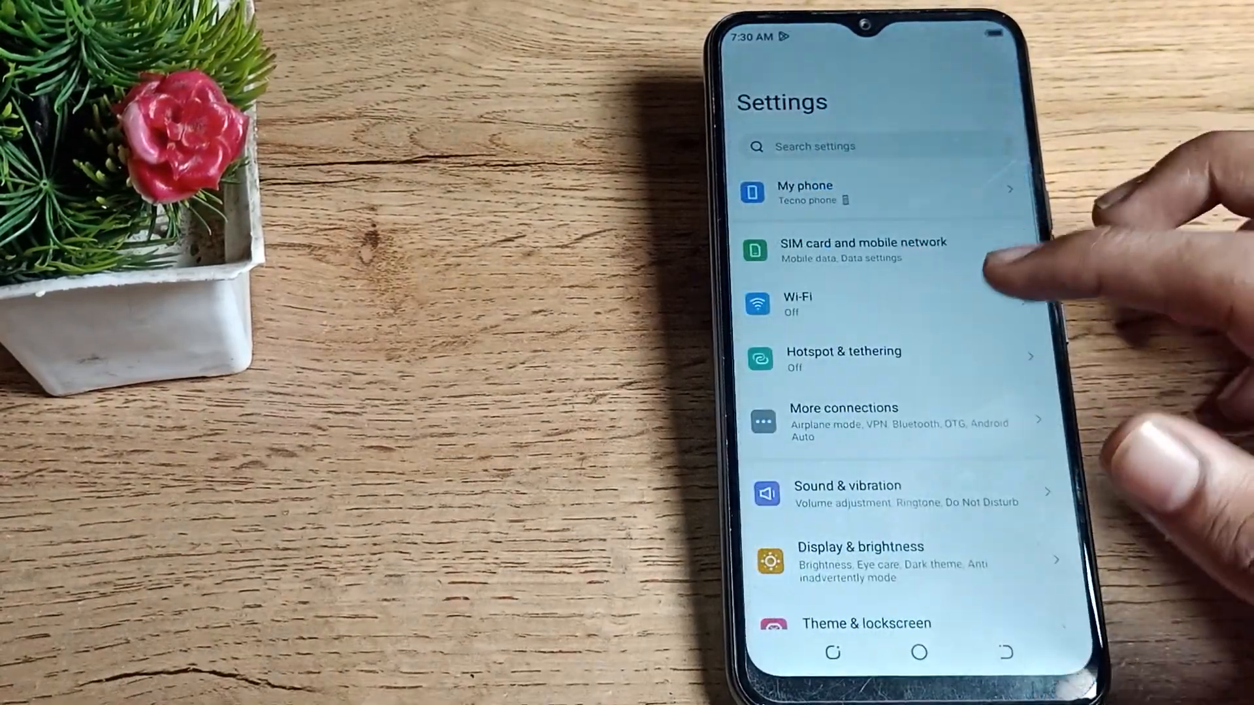
Step: Scroll down the Settings list and open Storage to see RAM and internal storage figures
scroll("down", 3)
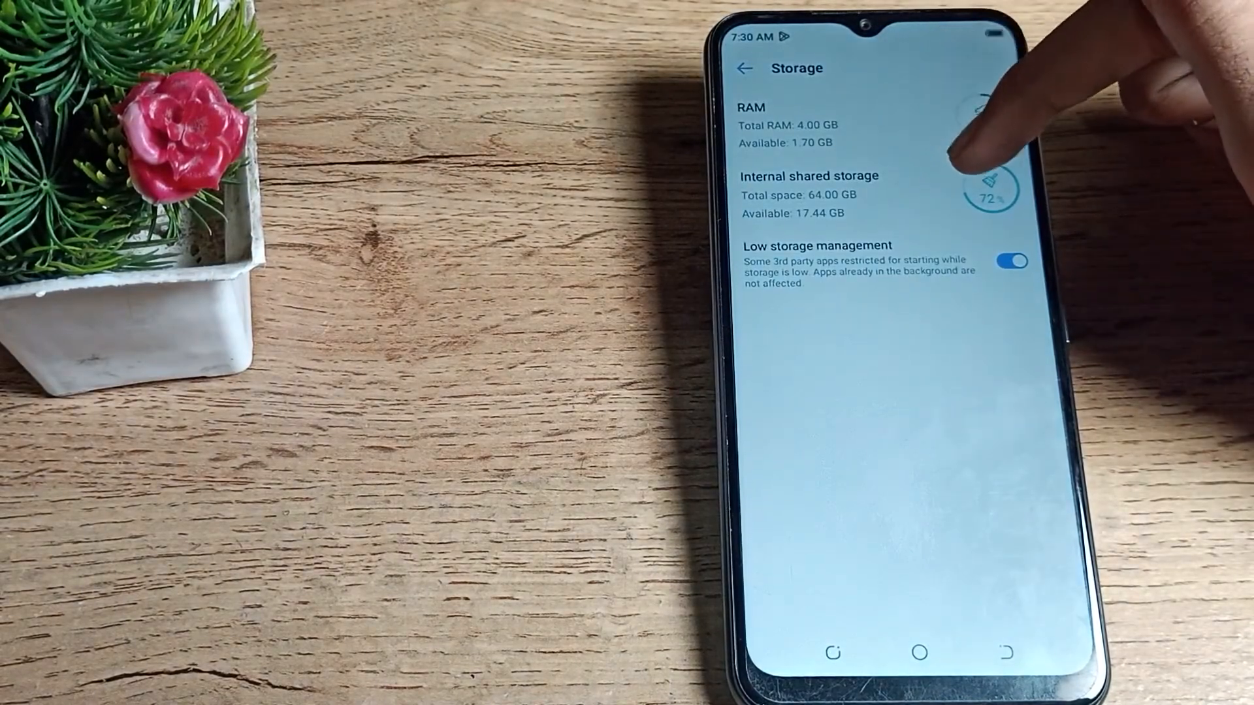
left_click(994, 124)
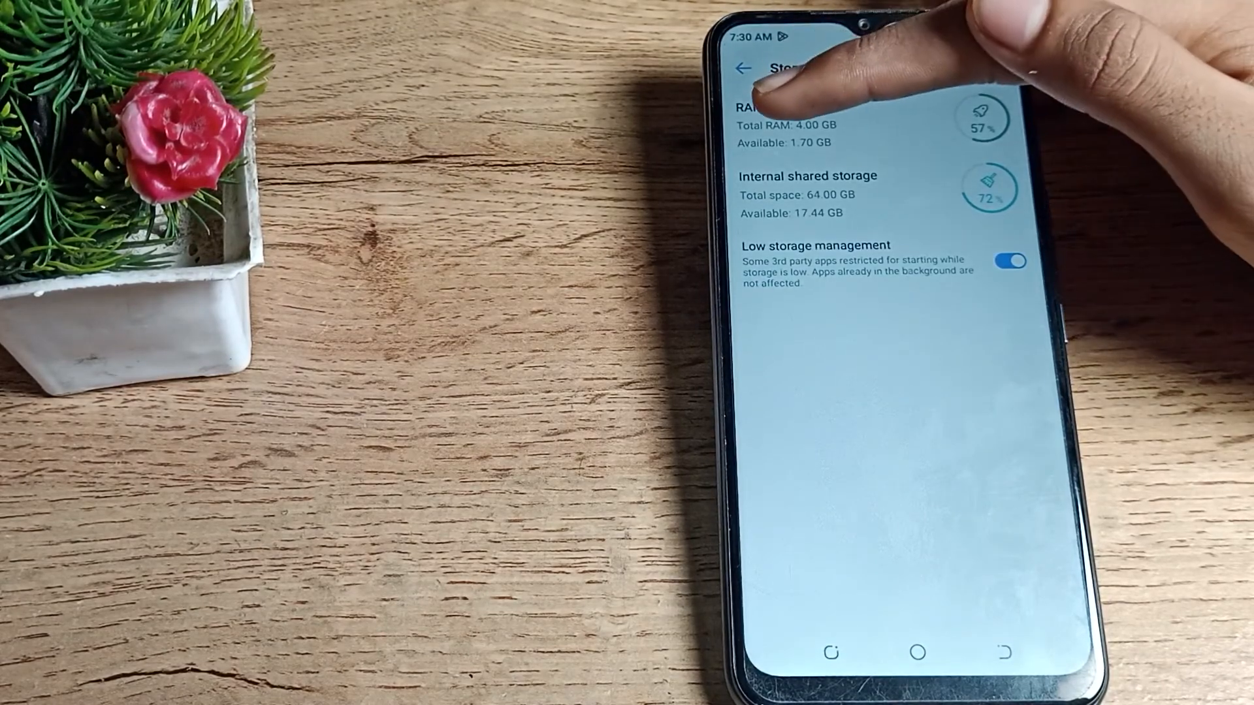
mouse_move(776, 96)
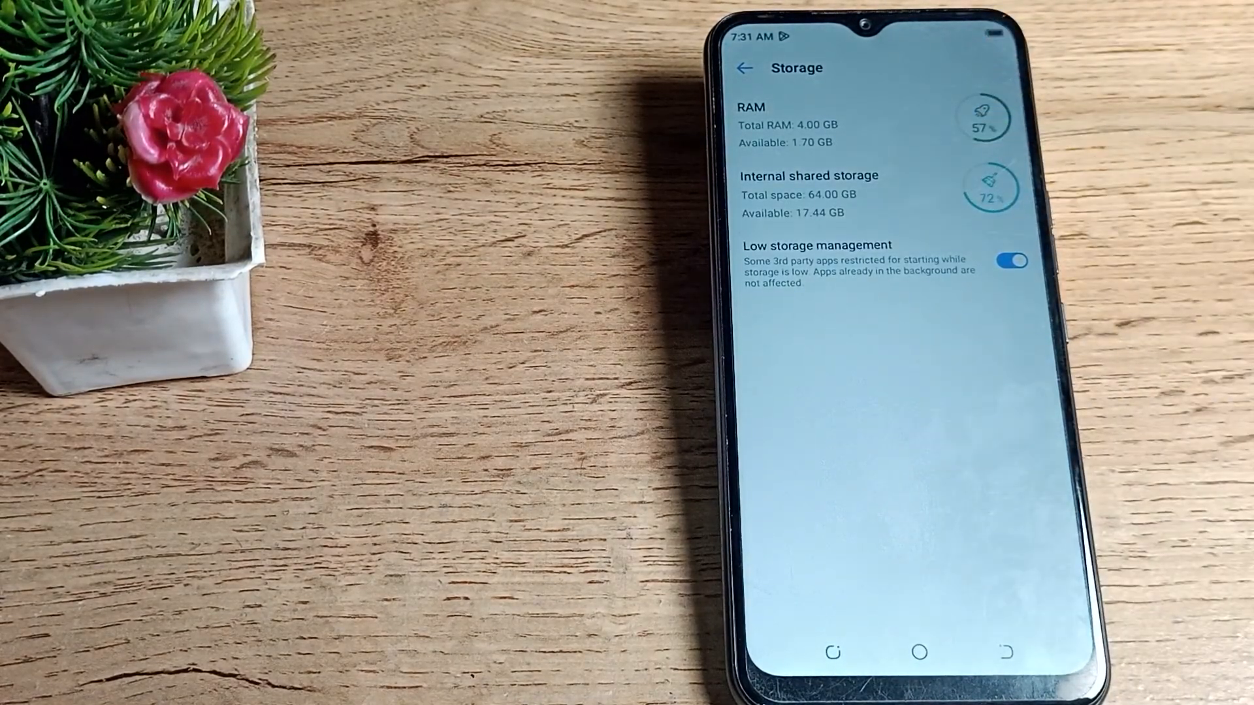
left_click(1012, 261)
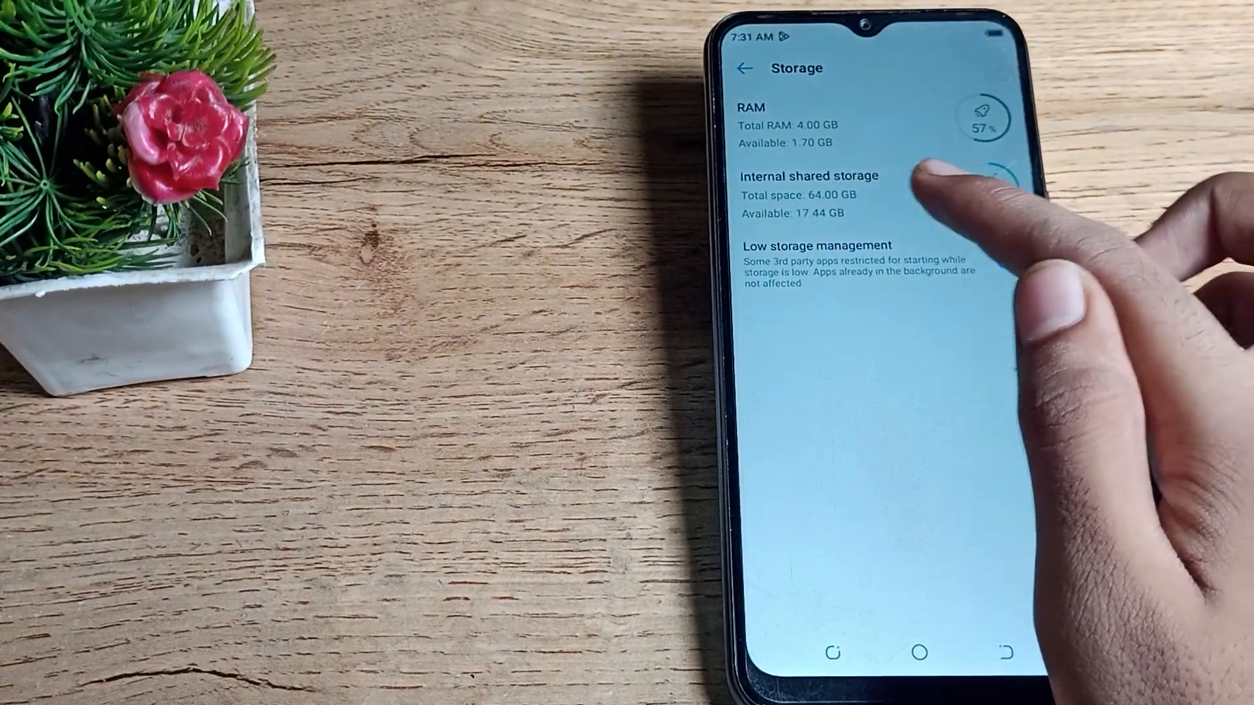
left_click(1011, 261)
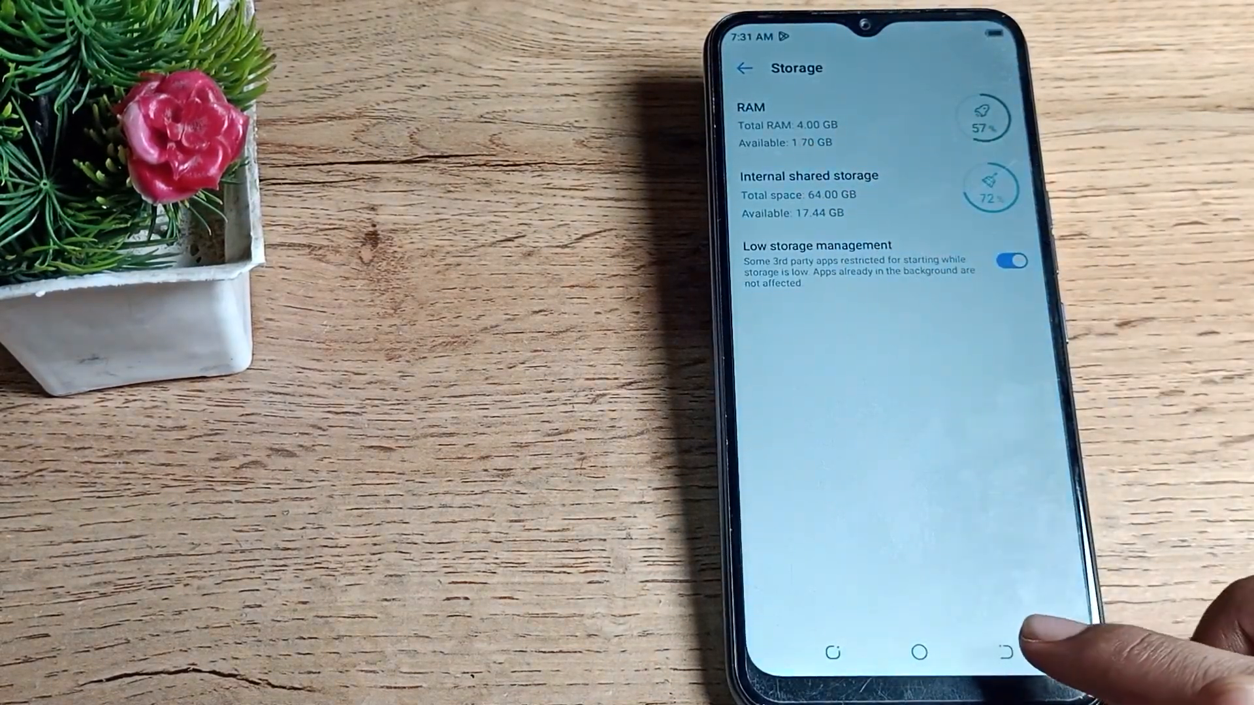